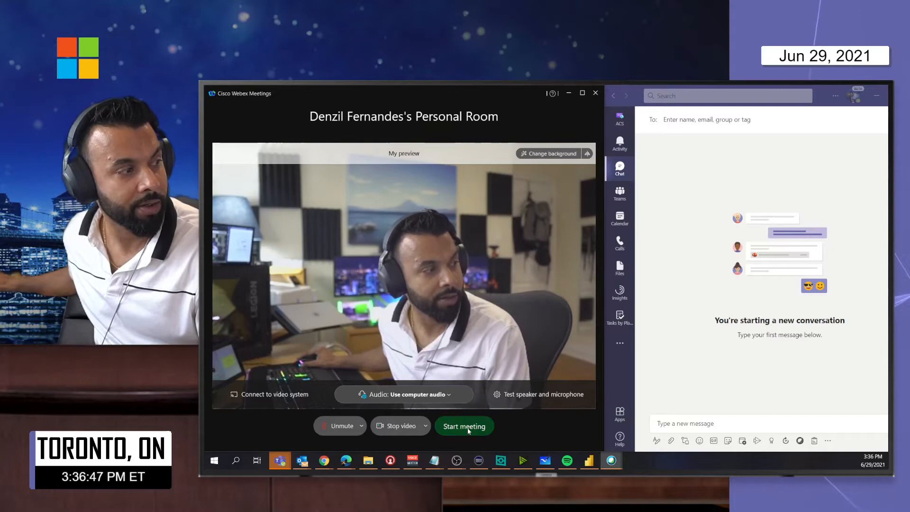
# - Start the personal room meeting from the Webex preview window
pyautogui.click(464, 426)
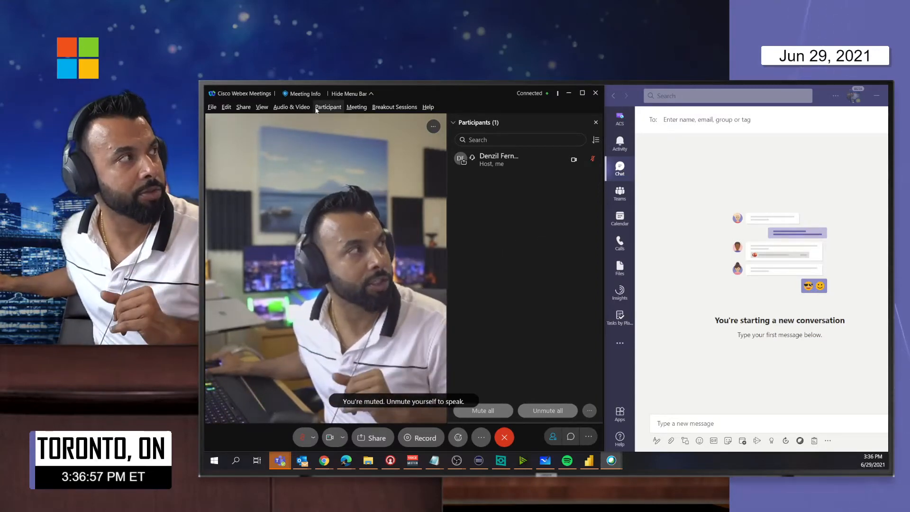
pyautogui.click(357, 106)
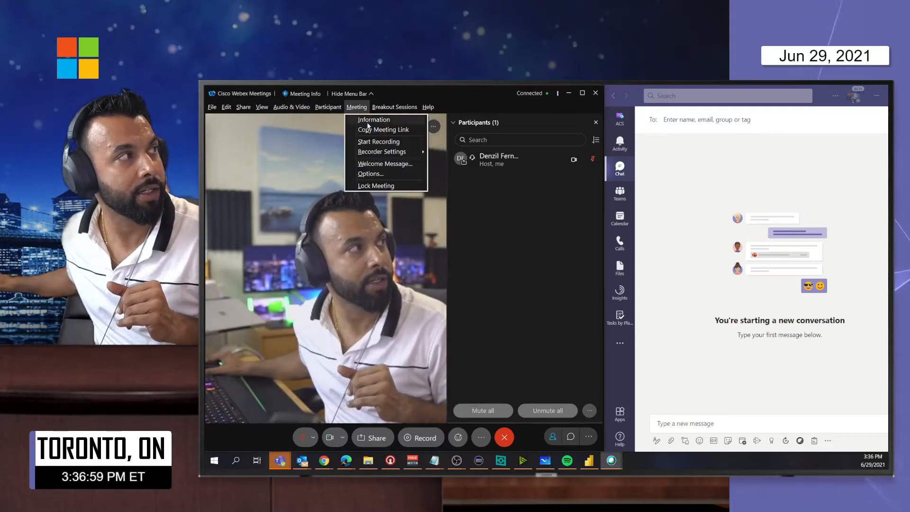
pyautogui.click(374, 120)
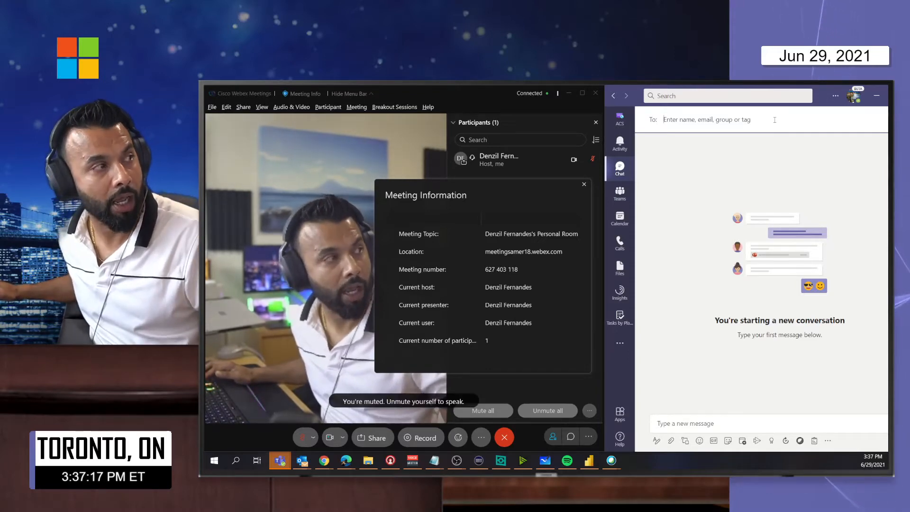
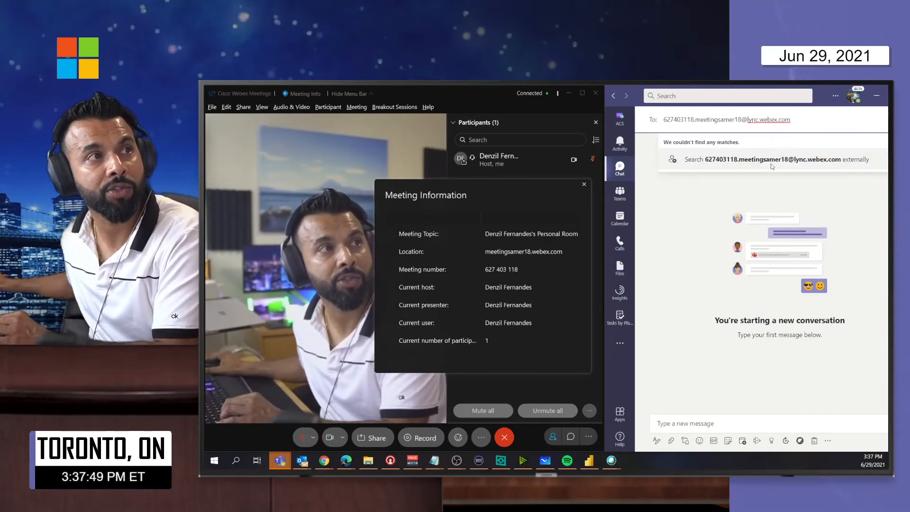
# - Video call the external Webex SIP address and dismiss the Skype for Business warning
pyautogui.click(771, 159)
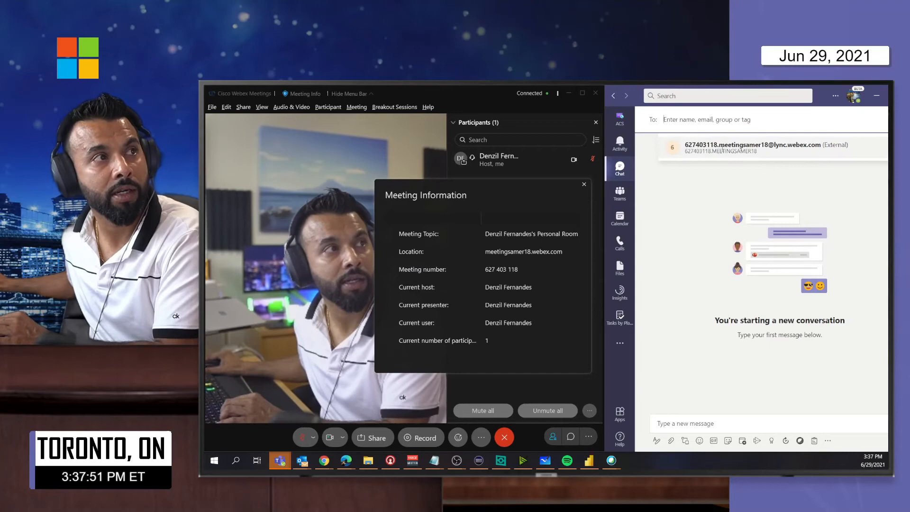
pyautogui.click(755, 147)
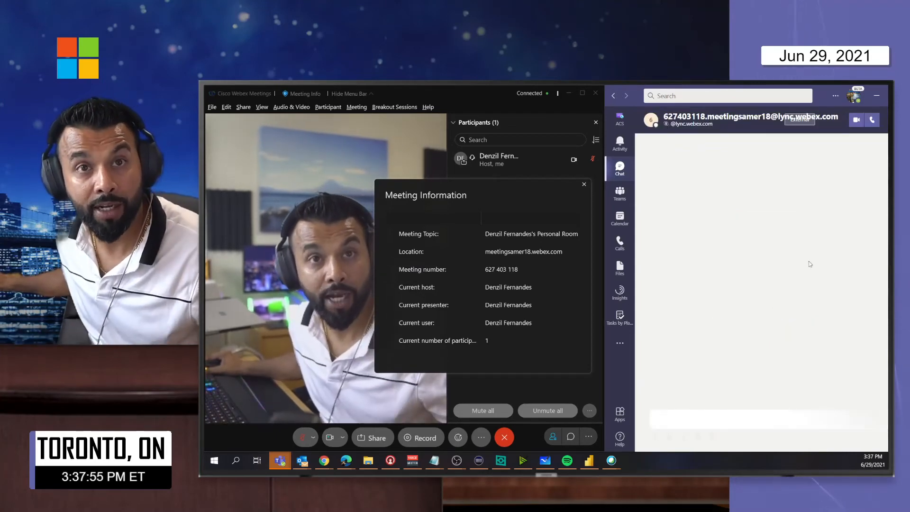
pyautogui.click(755, 423)
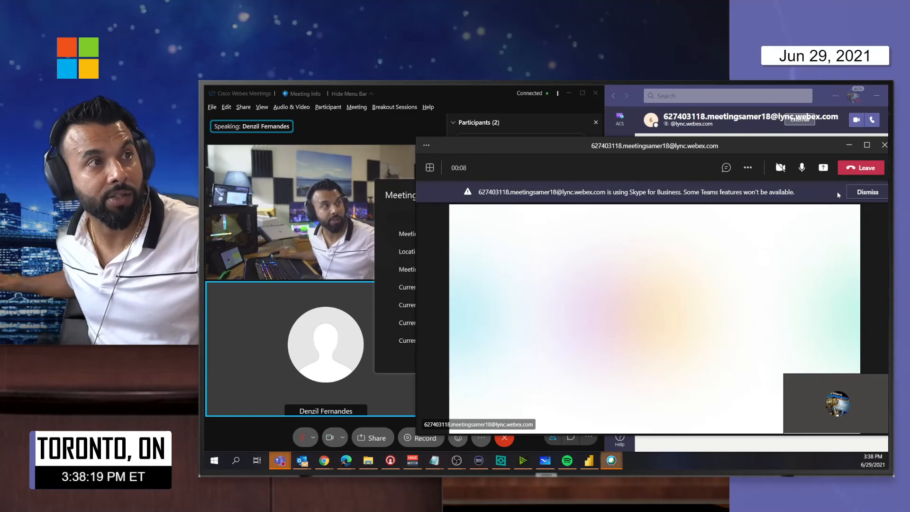
pyautogui.click(866, 191)
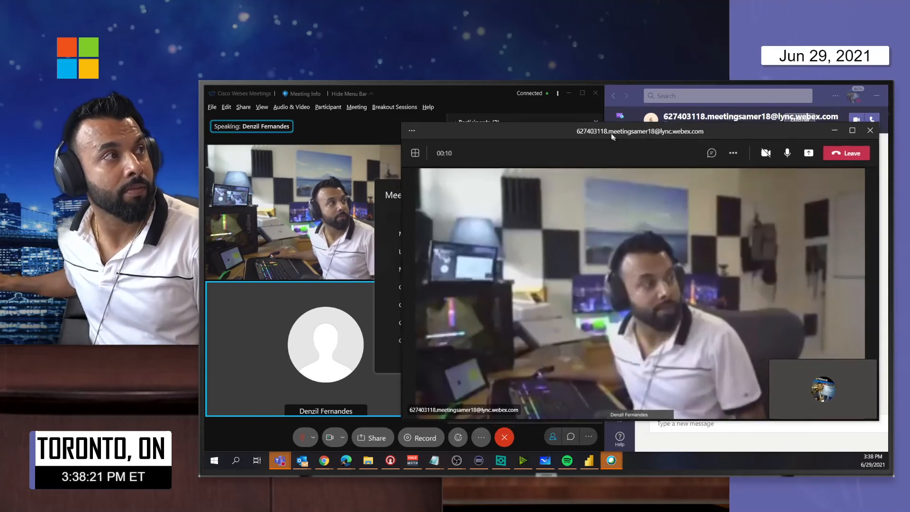